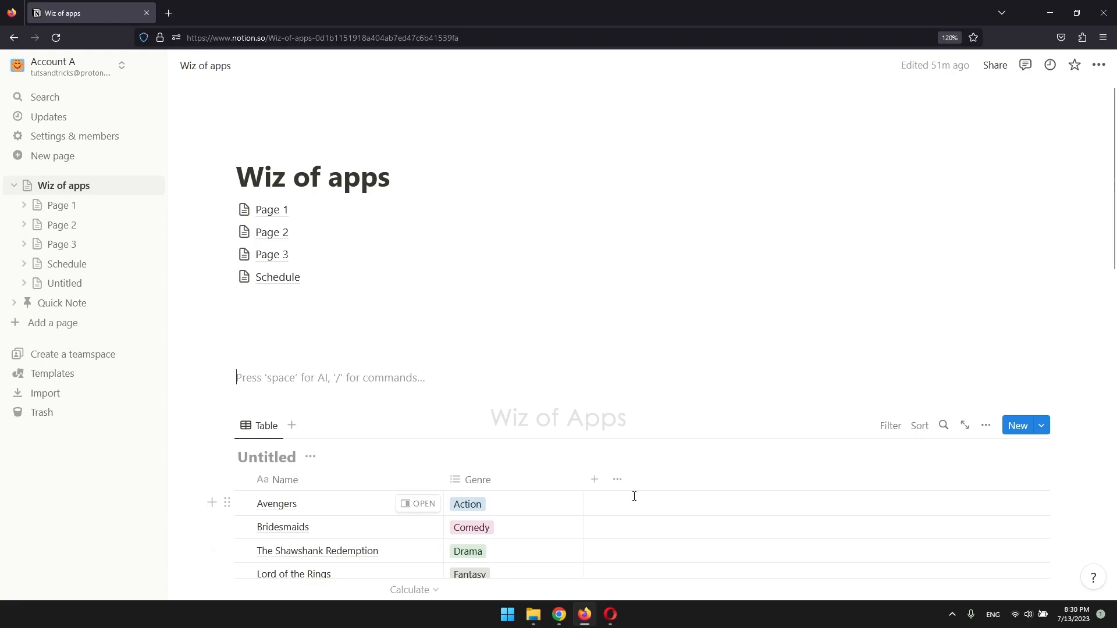
pyautogui.moveTo(229, 167)
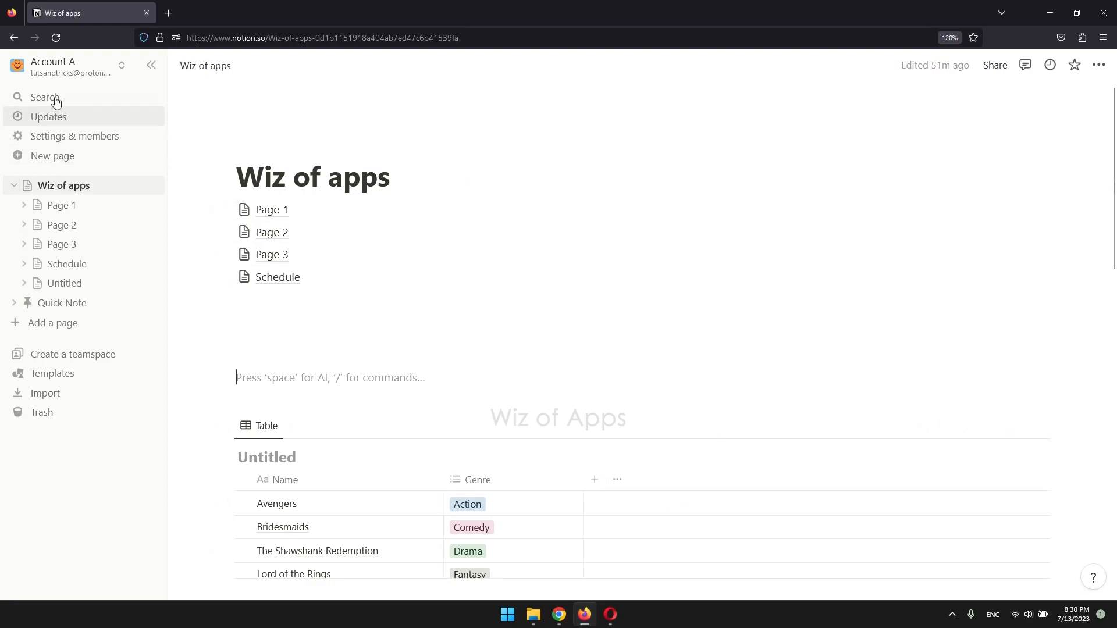
# Bring up workspace search from the sidebar, listing today's pages
pyautogui.click(44, 98)
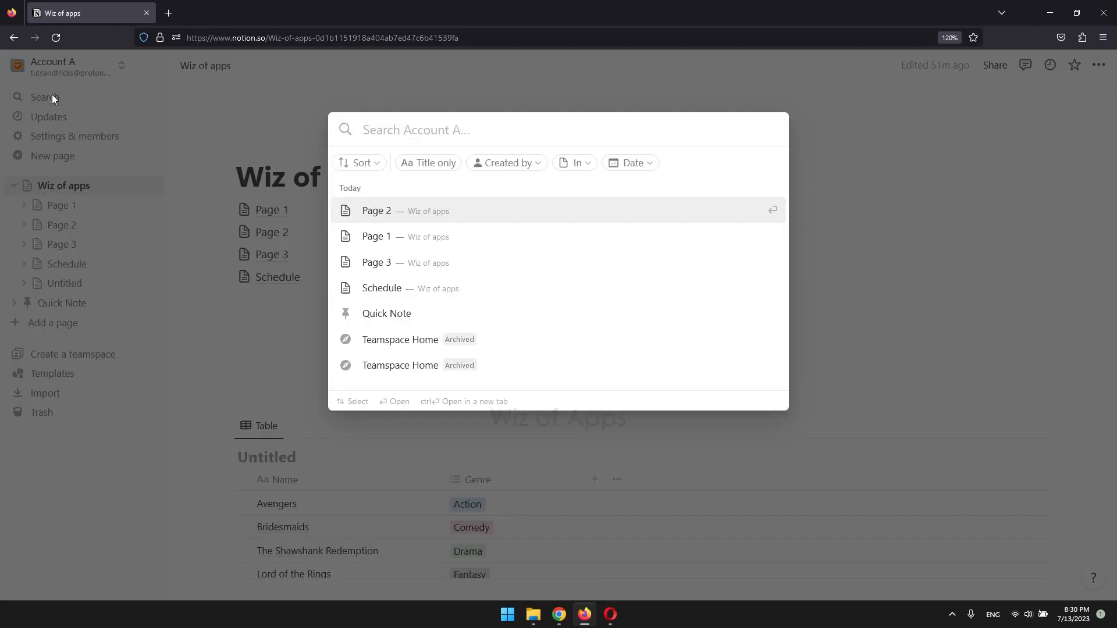
# Search for 'expenses' so the Expenses page heads the suggestions
pyautogui.write('e')
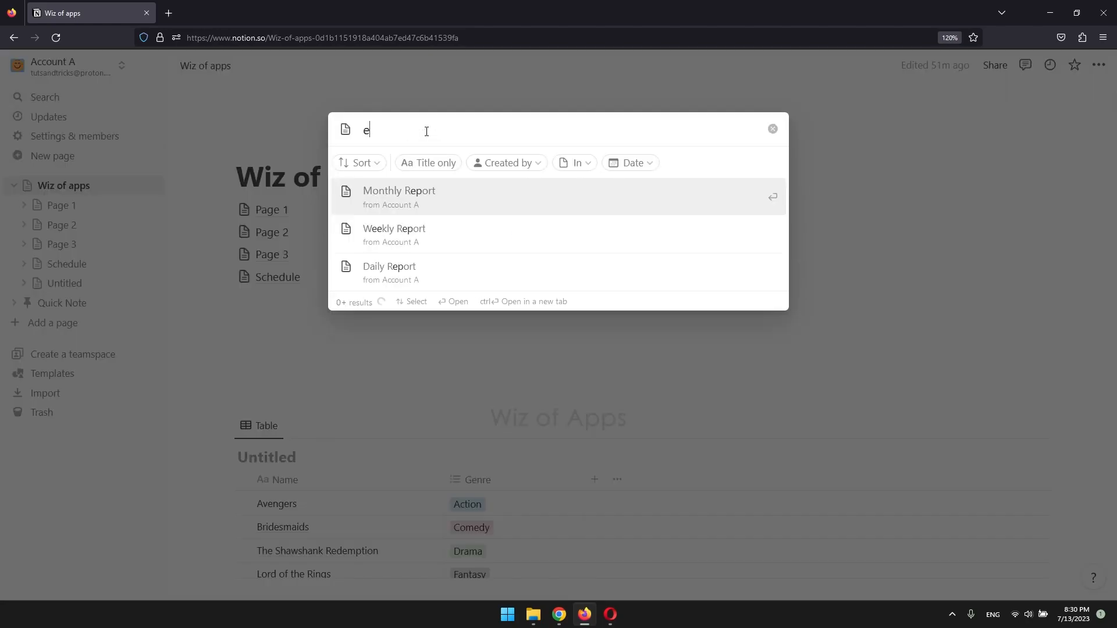
pyautogui.write('xpenses')
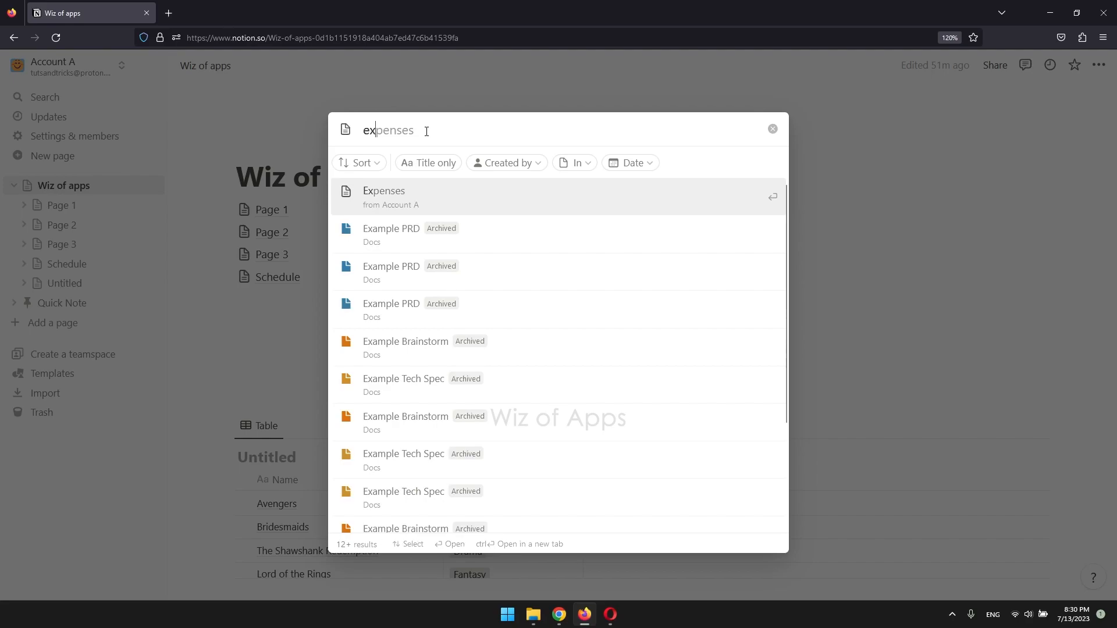
pyautogui.moveTo(425, 143)
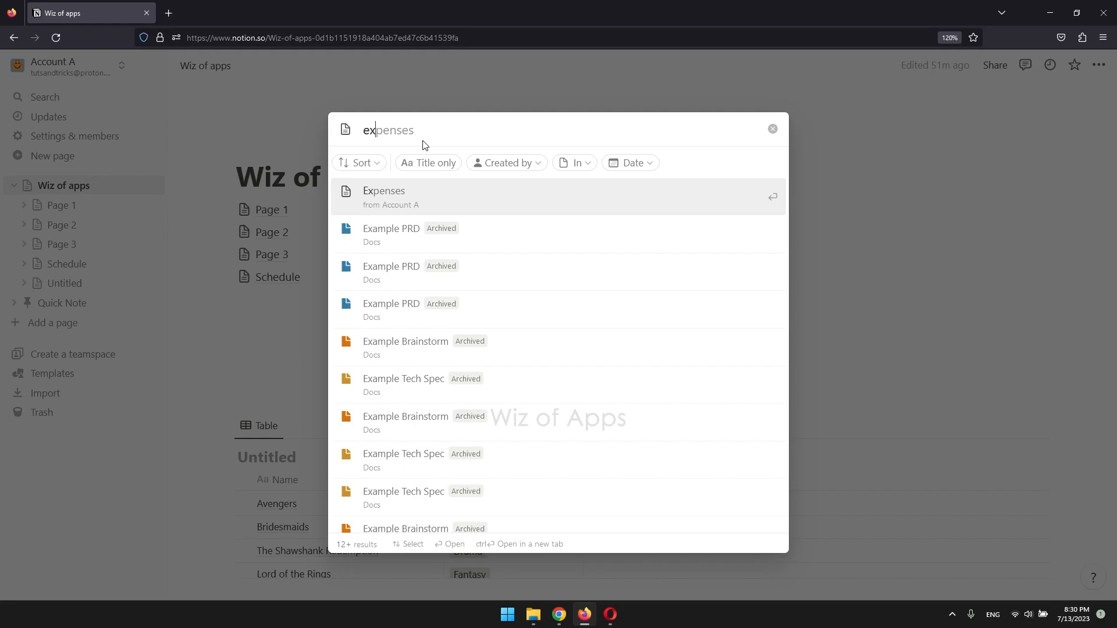
pyautogui.moveTo(416, 194)
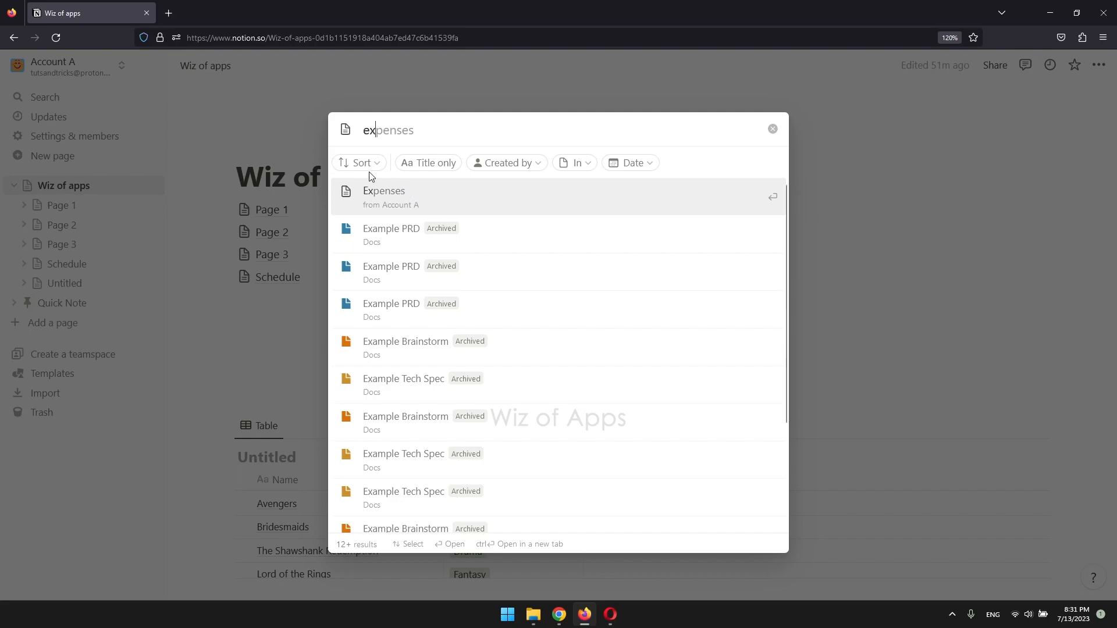
# Show the Sort choices, from best matches to created oldest first
pyautogui.click(360, 162)
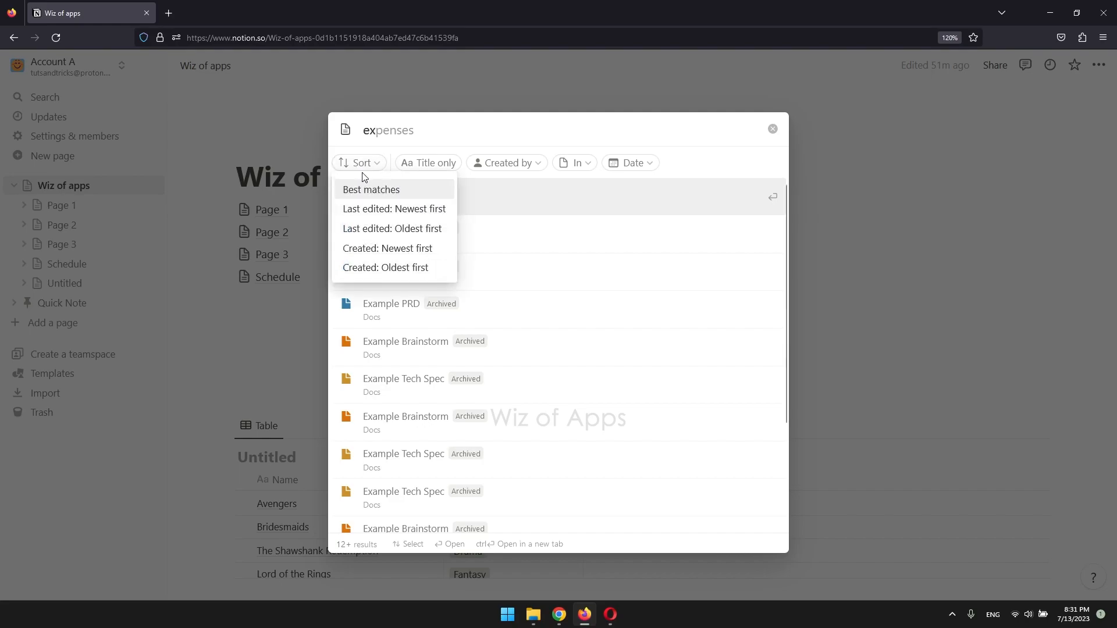
pyautogui.moveTo(394, 208)
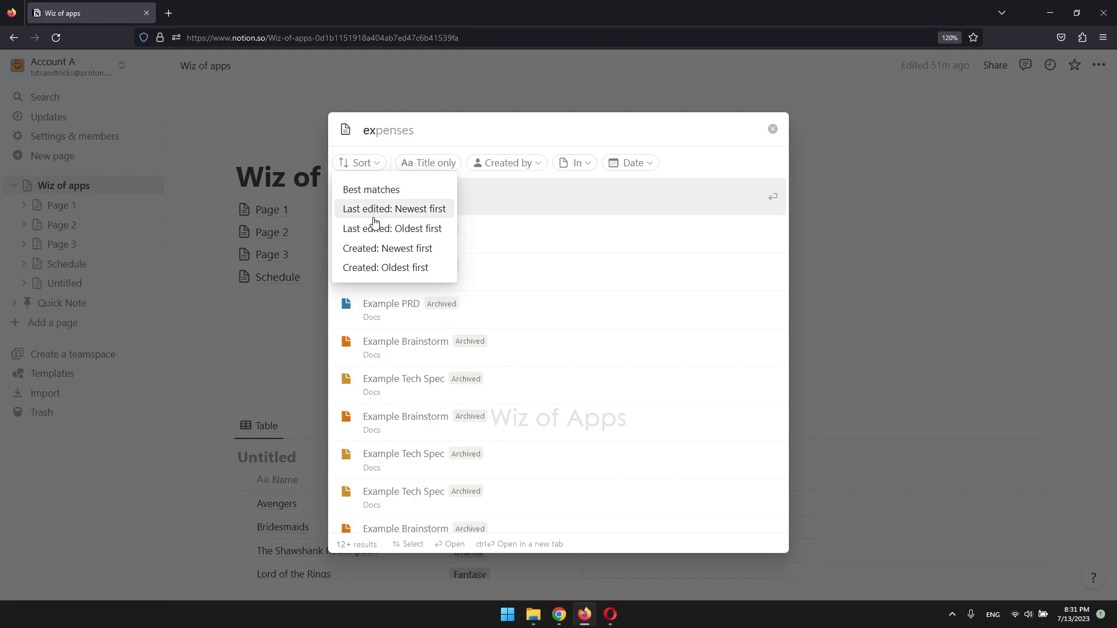
pyautogui.moveTo(456, 161)
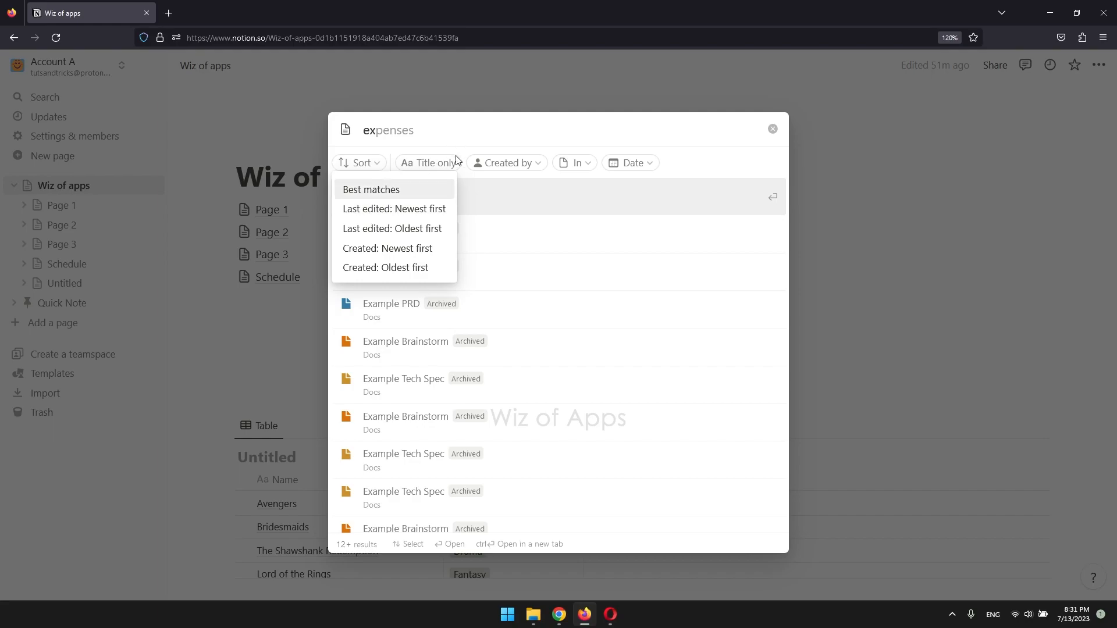
# Explore the Created by and In filters, then the Date filter with Today, Last 7 days, Last 30 days
pyautogui.click(508, 162)
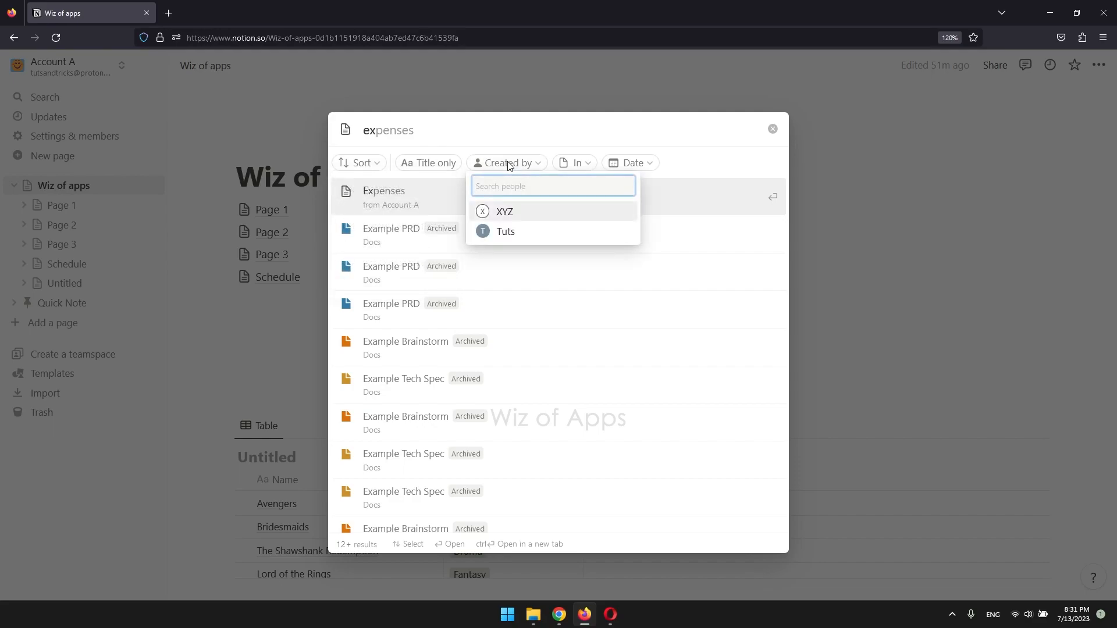
pyautogui.click(574, 163)
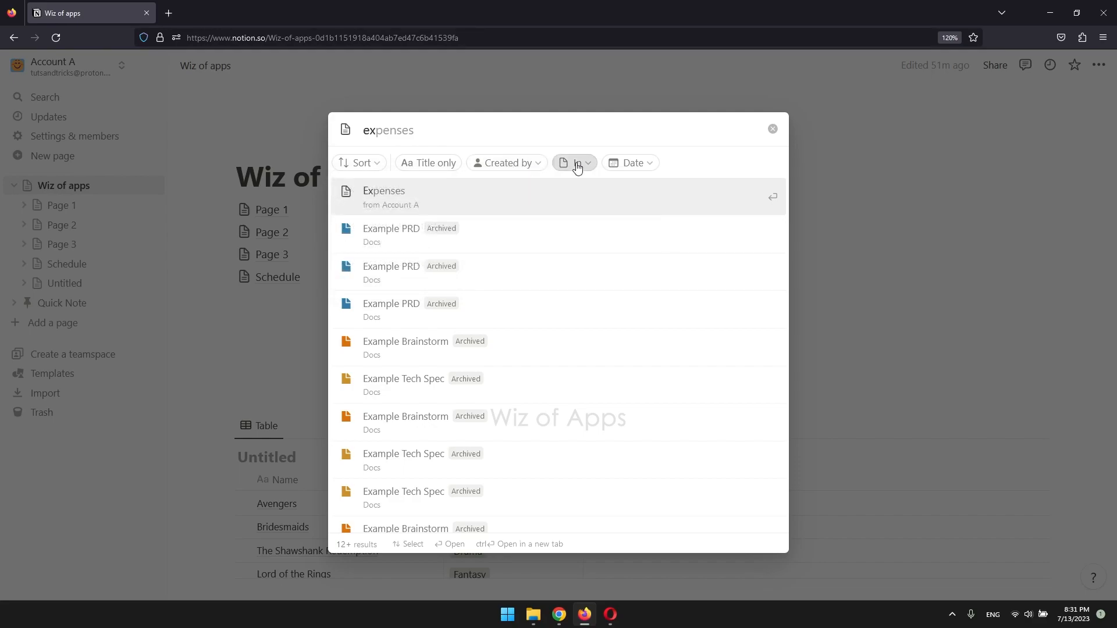
pyautogui.click(629, 163)
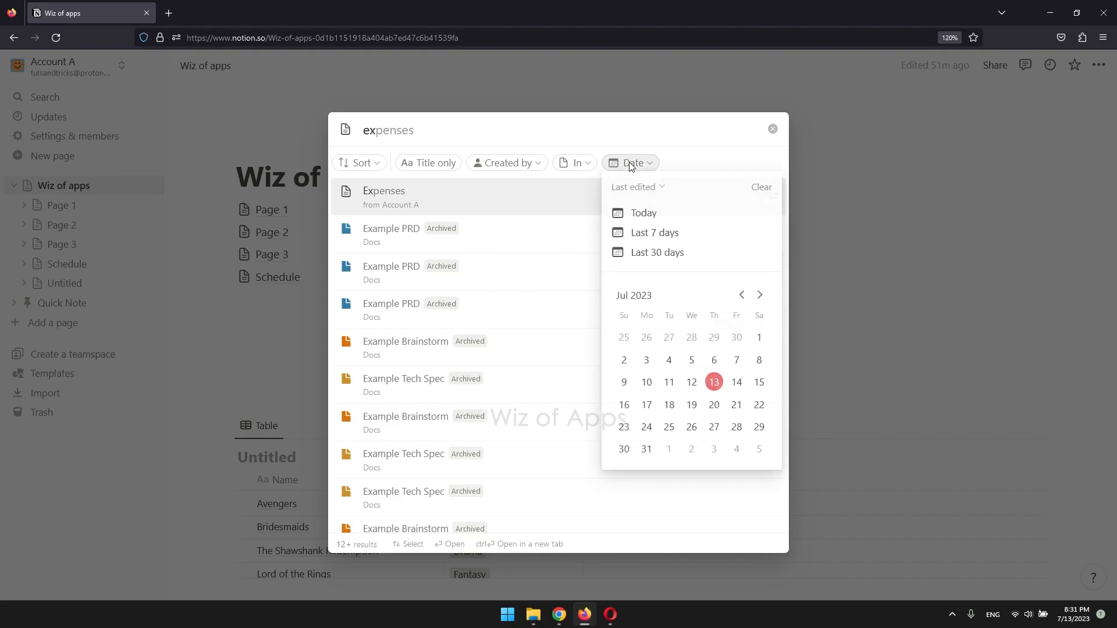